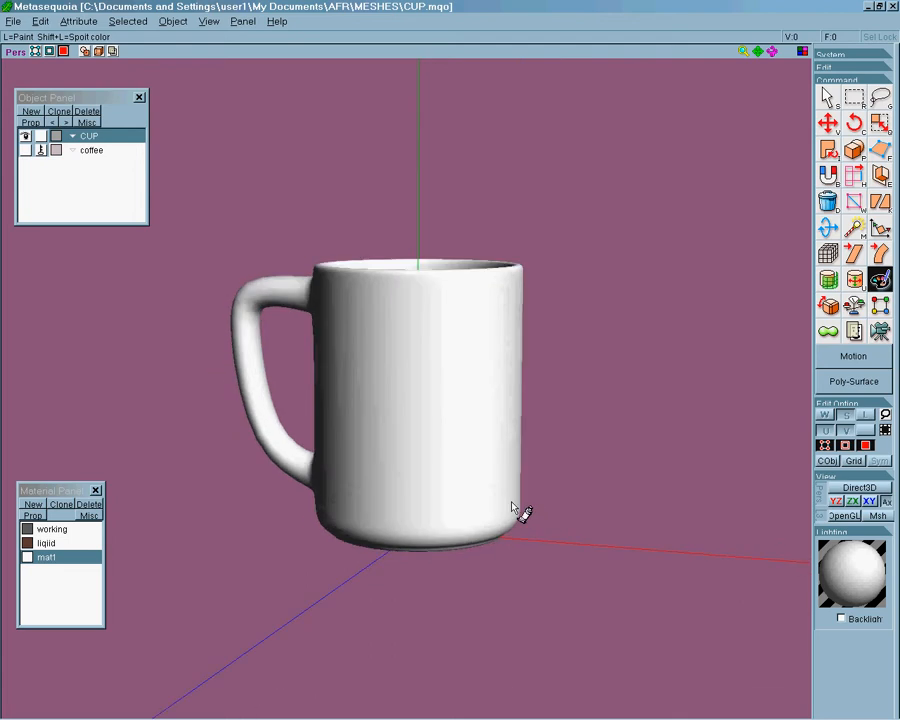
Step: Orbit into the mug's top and display the CUP object's UV map with UV Edit
{"action": "left_click_drag", "start_coordinate": [515, 508], "coordinate": [665, 583]}
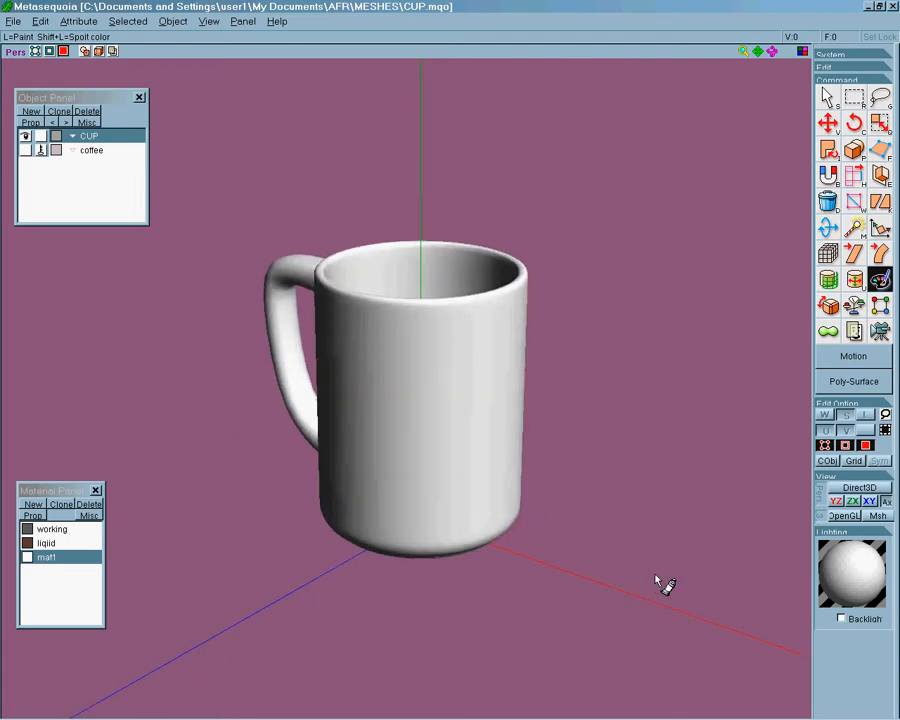
{"action": "mouse_move", "coordinate": [473, 415]}
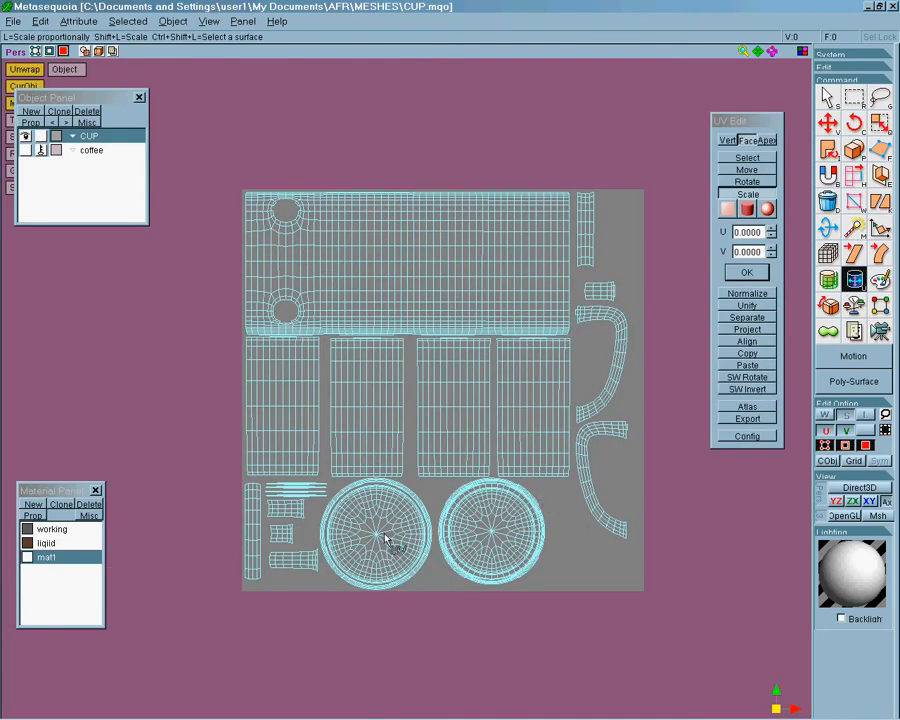
{"action": "mouse_move", "coordinate": [349, 406]}
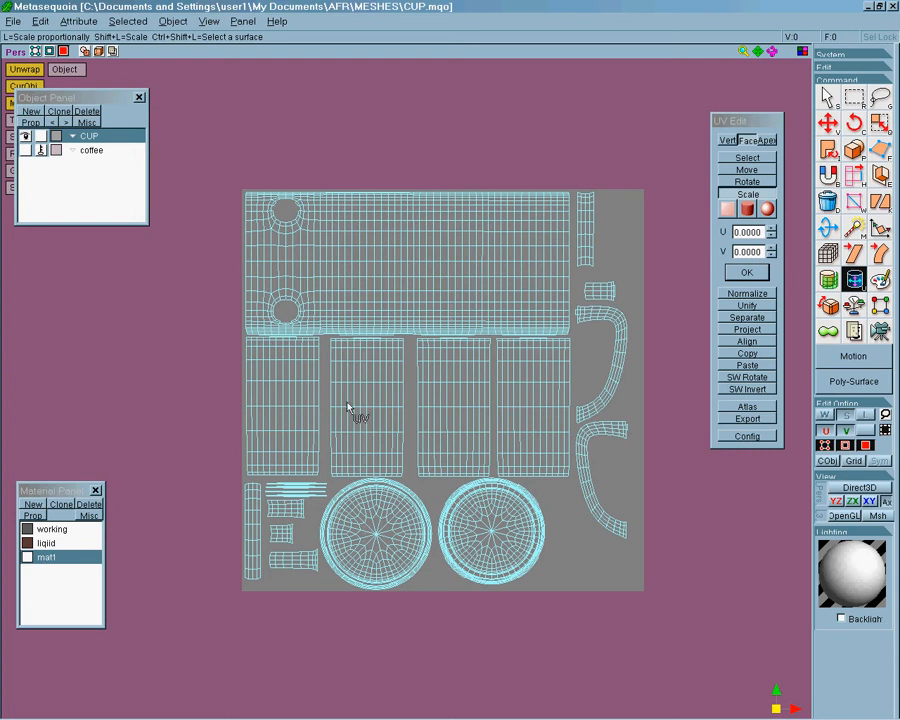
{"action": "mouse_move", "coordinate": [310, 135]}
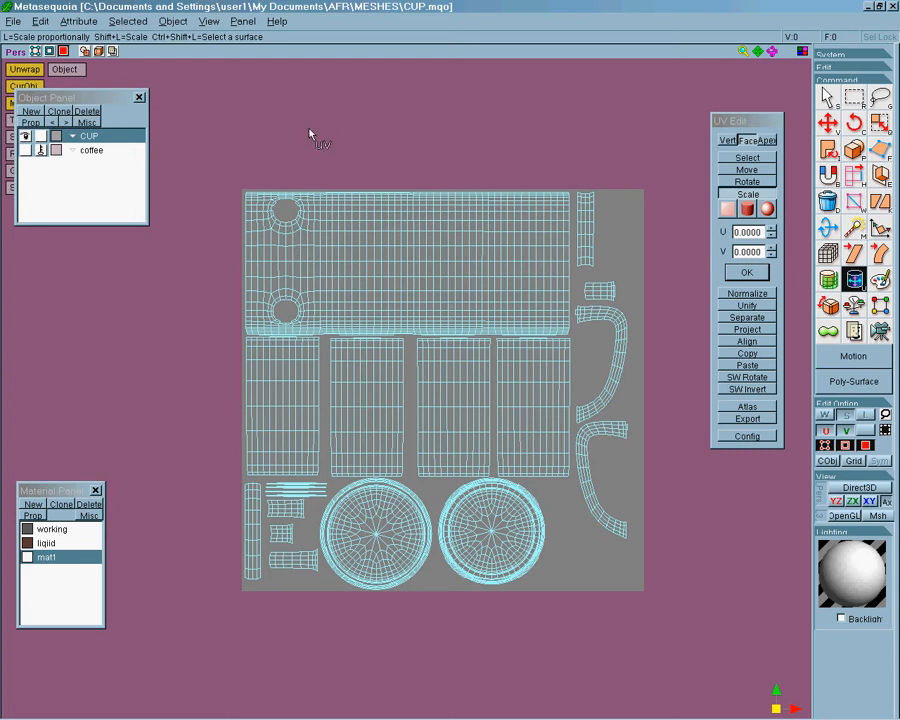
{"action": "mouse_move", "coordinate": [227, 147]}
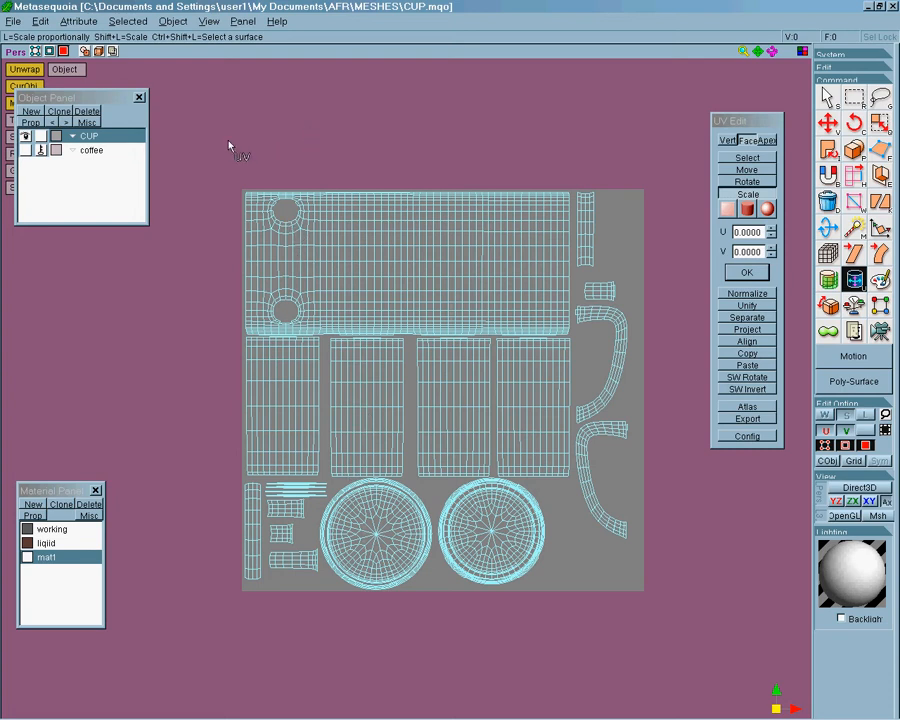
{"action": "mouse_move", "coordinate": [225, 153]}
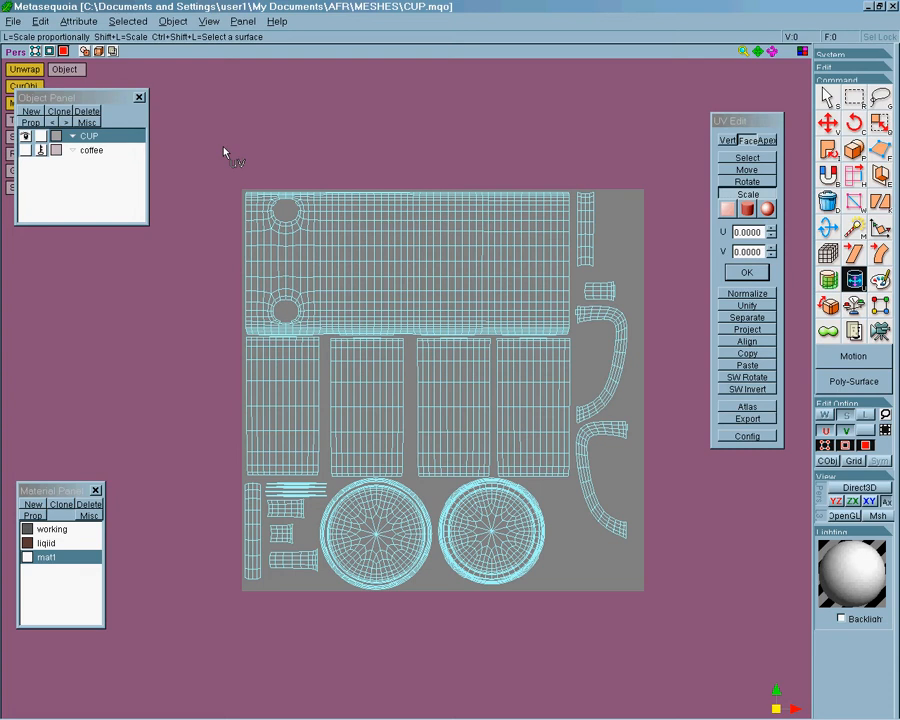
{"action": "mouse_move", "coordinate": [420, 380]}
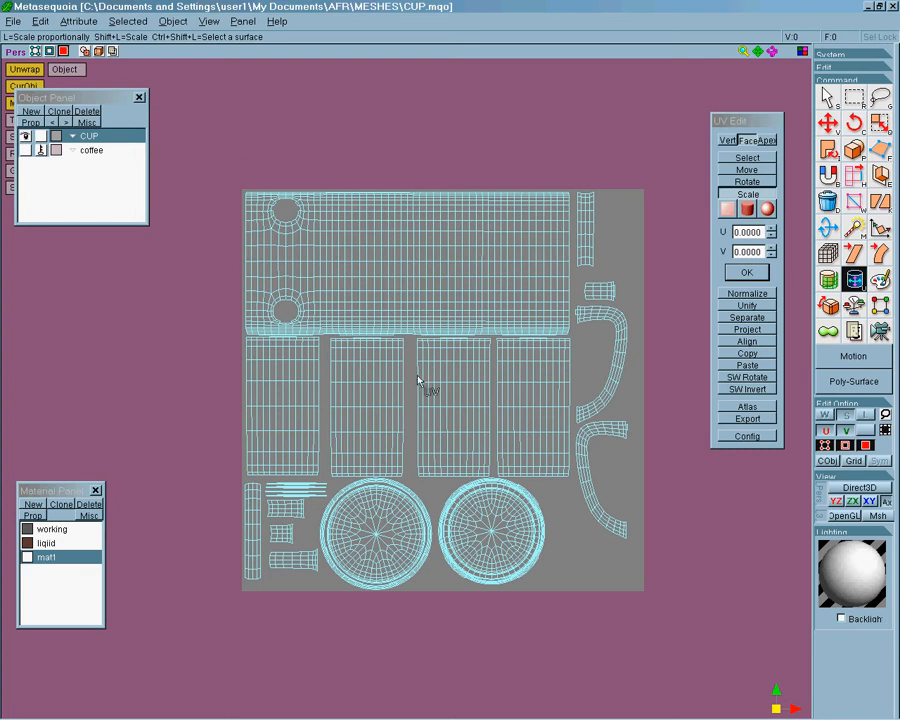
{"action": "mouse_move", "coordinate": [620, 498]}
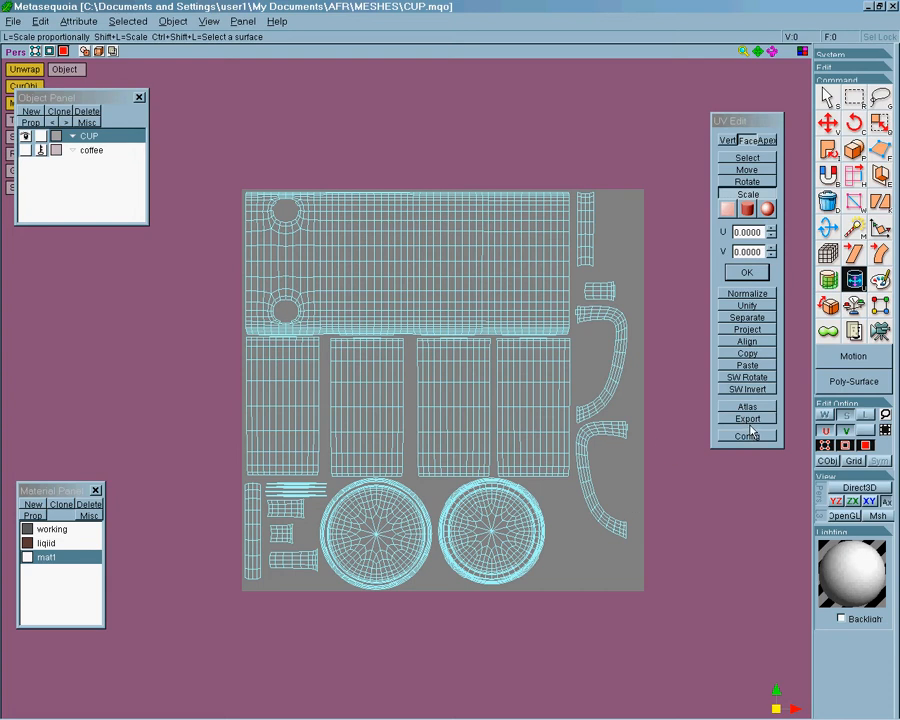
{"action": "left_click", "coordinate": [747, 418]}
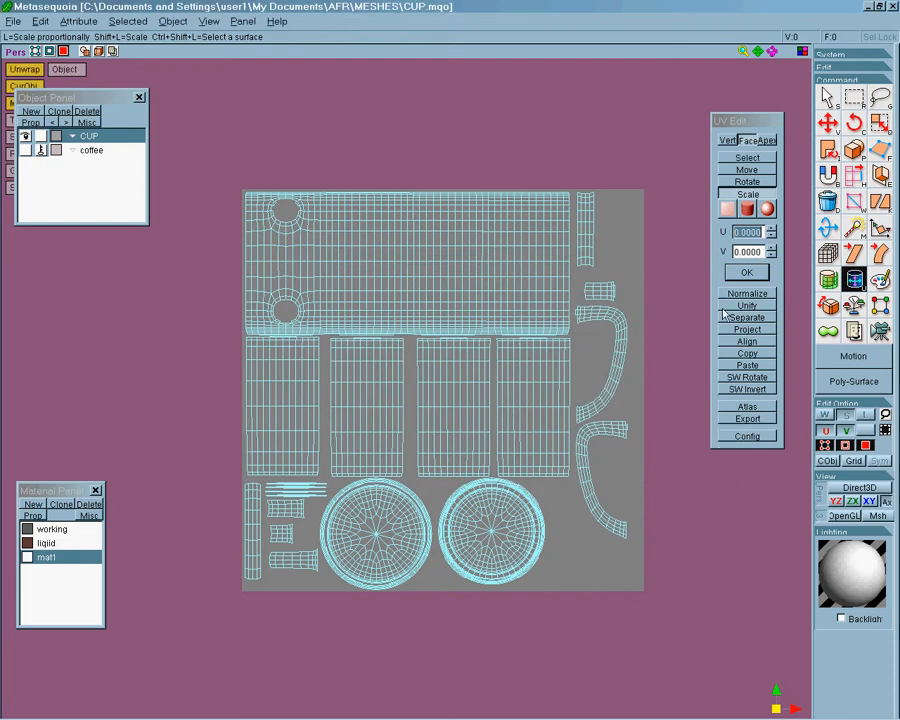
{"action": "mouse_move", "coordinate": [881, 280]}
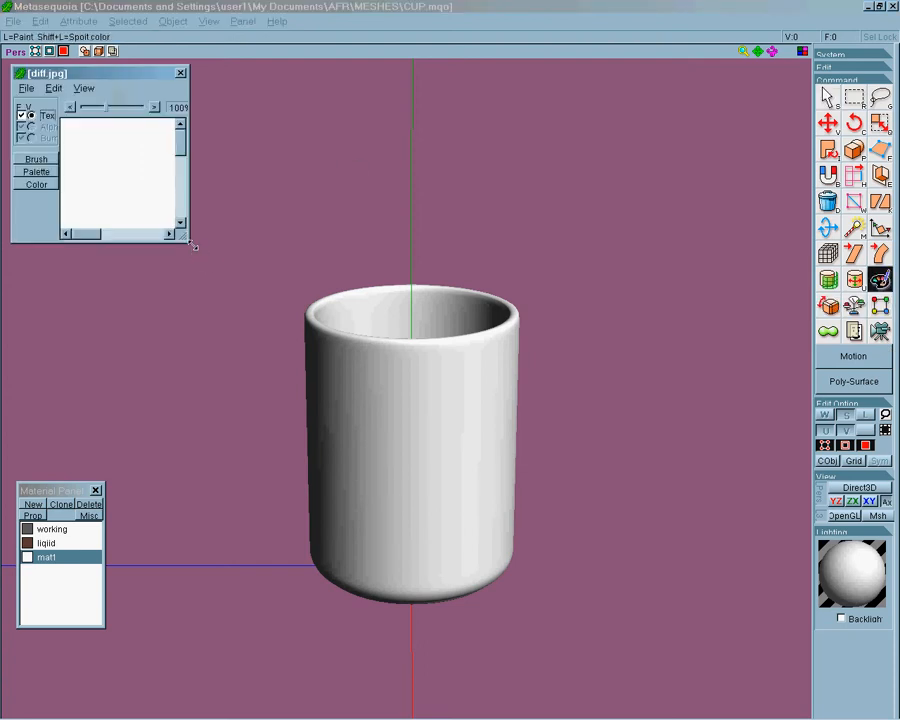
Step: Close UV Edit and open diff.jpg for painting with Brush and Color panels
{"action": "left_click", "coordinate": [35, 159]}
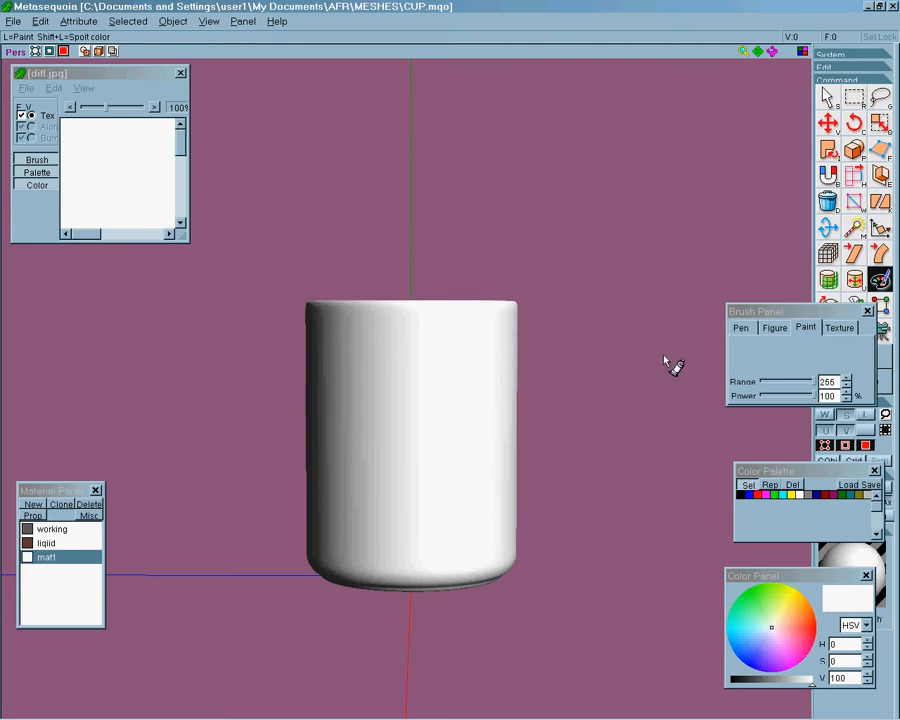
{"action": "mouse_move", "coordinate": [786, 343]}
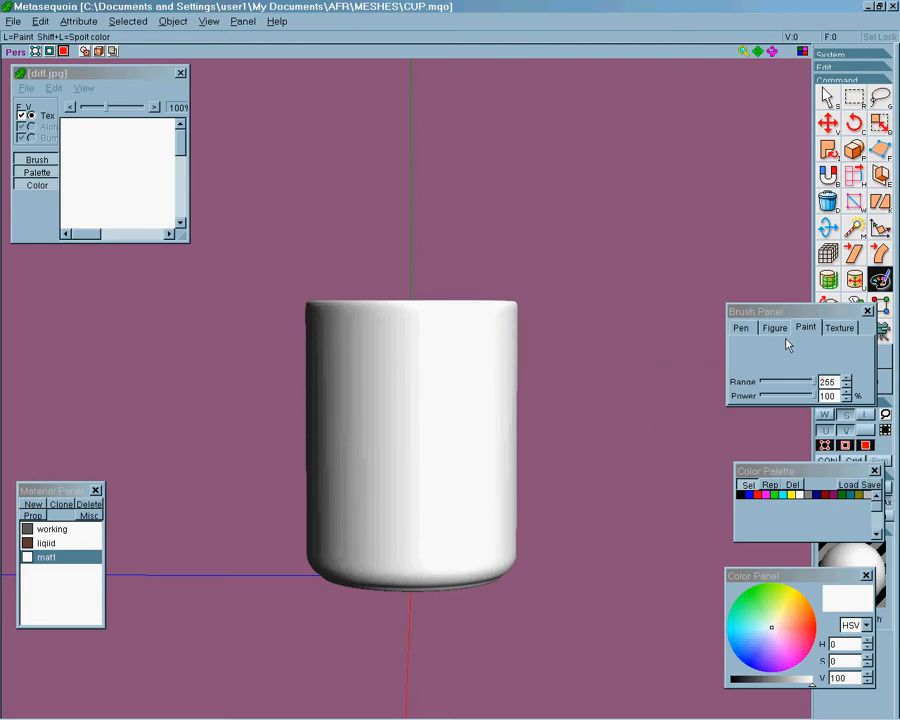
Step: Stamp the green metasequoia logo figure around the mug's side, then clear it
{"action": "left_click", "coordinate": [774, 328]}
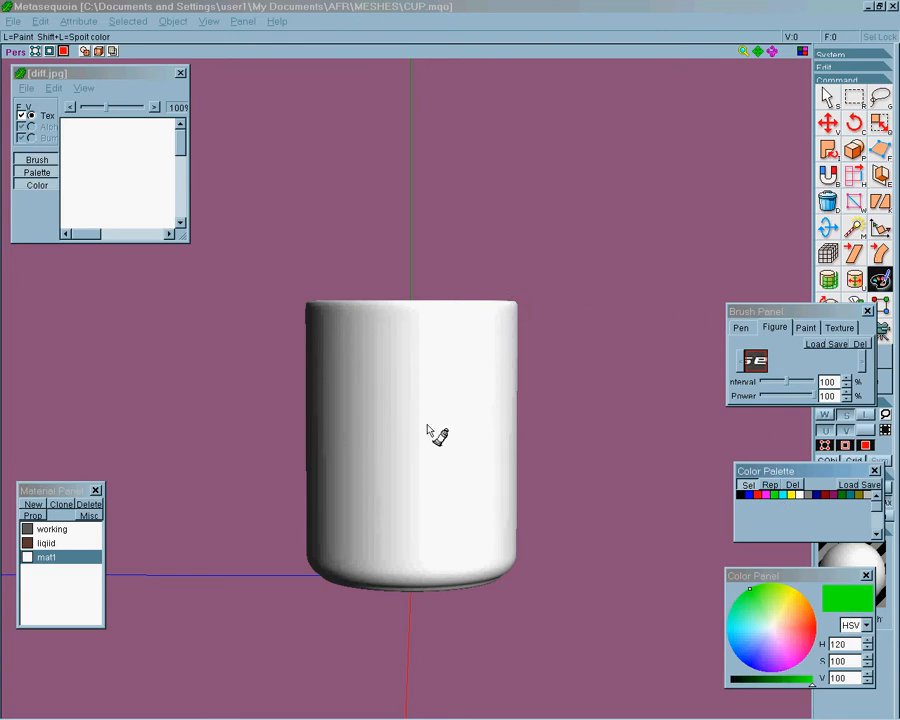
{"action": "mouse_move", "coordinate": [450, 453]}
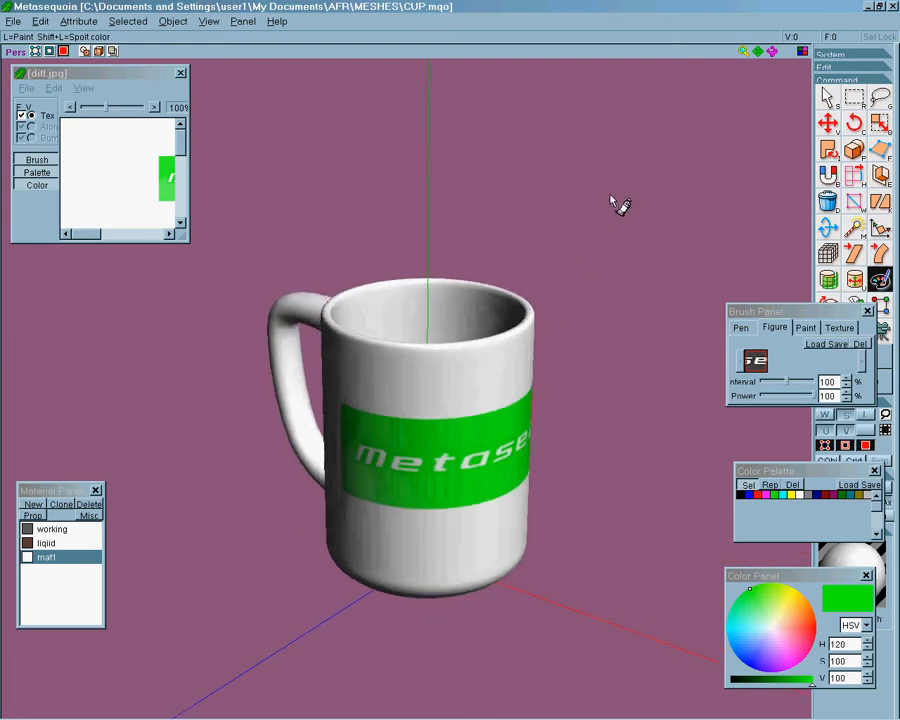
{"action": "left_click_drag", "start_coordinate": [620, 205], "coordinate": [487, 180]}
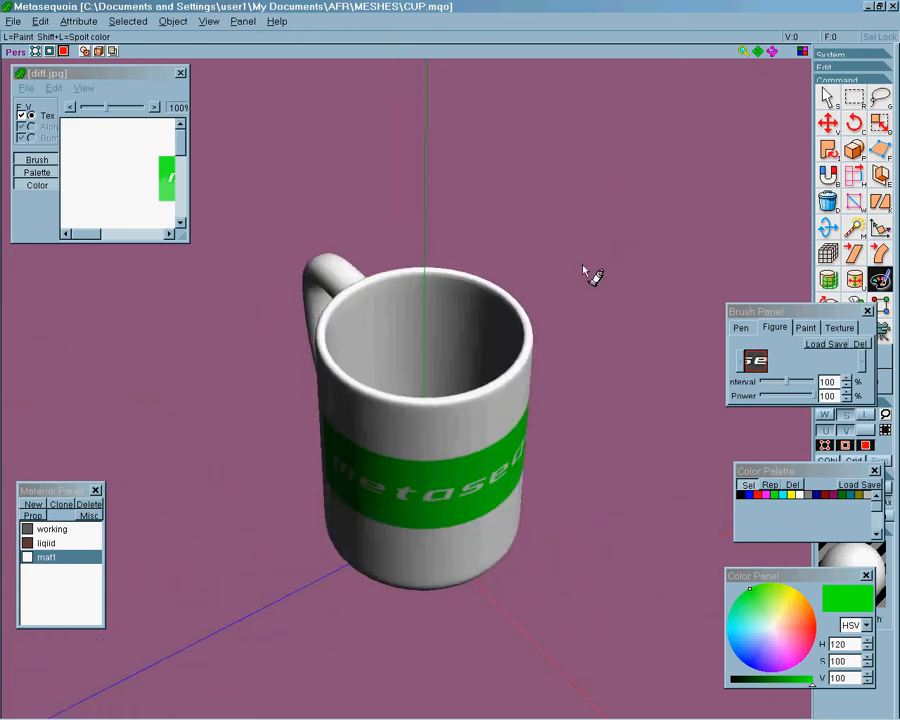
{"action": "left_click_drag", "start_coordinate": [592, 273], "coordinate": [582, 546]}
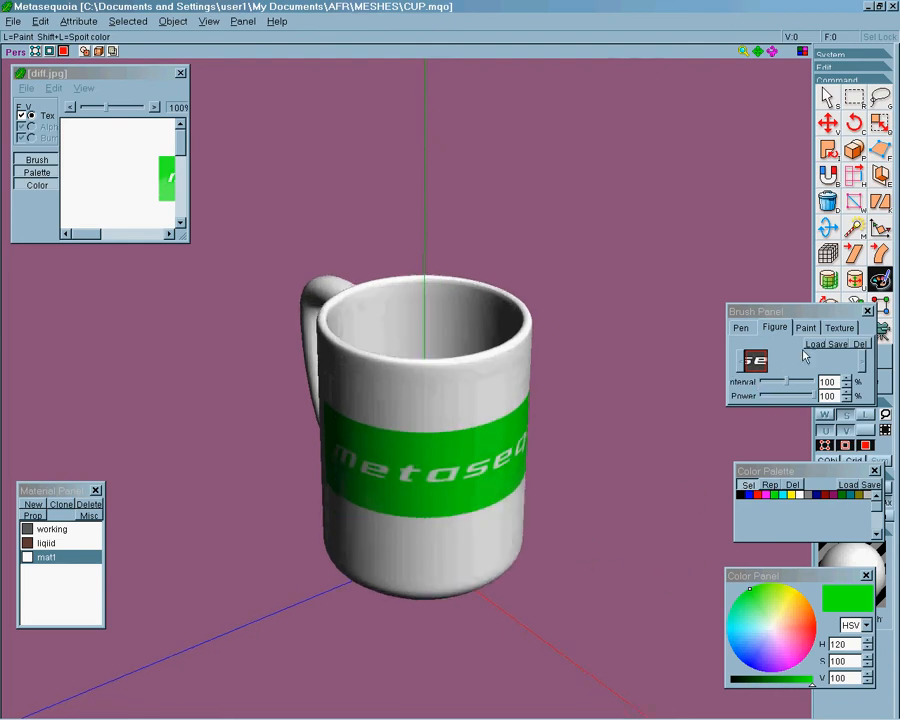
{"action": "left_click", "coordinate": [805, 327]}
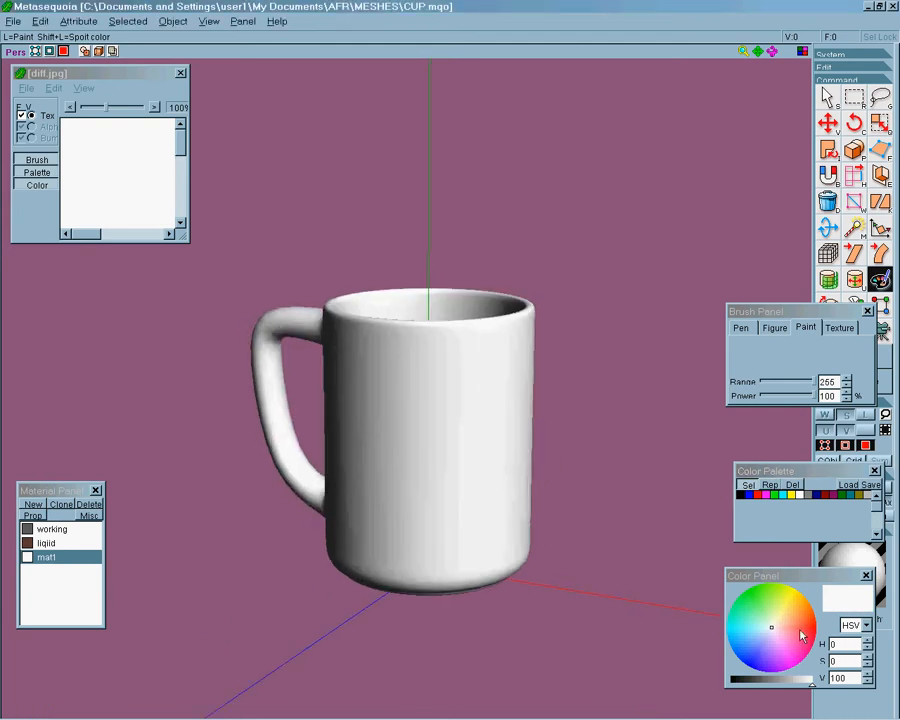
{"action": "left_click", "coordinate": [794, 635]}
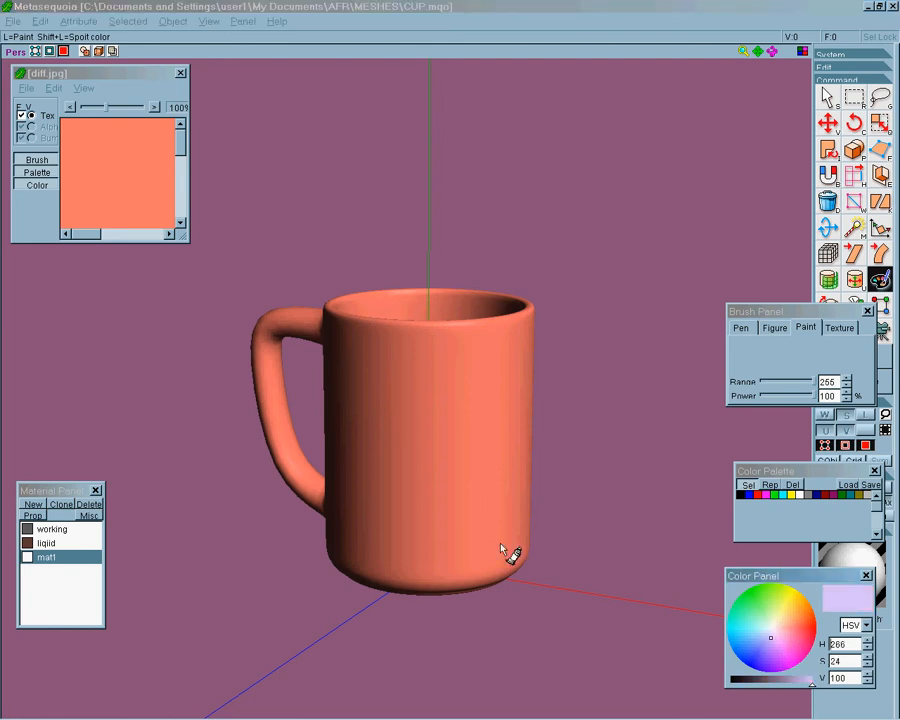
{"action": "left_click", "coordinate": [765, 635]}
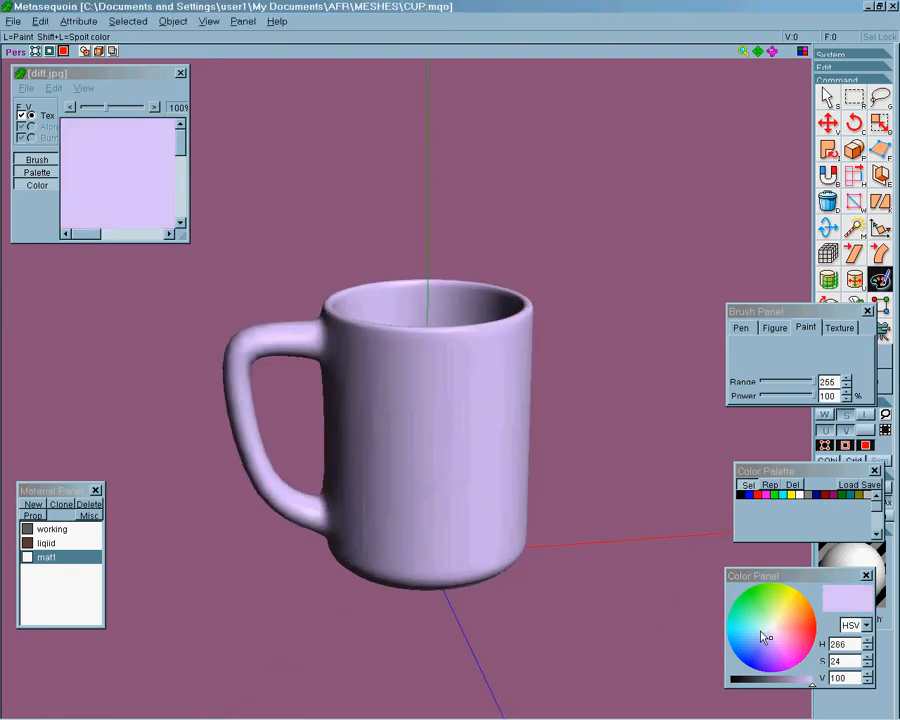
{"action": "left_click", "coordinate": [754, 637]}
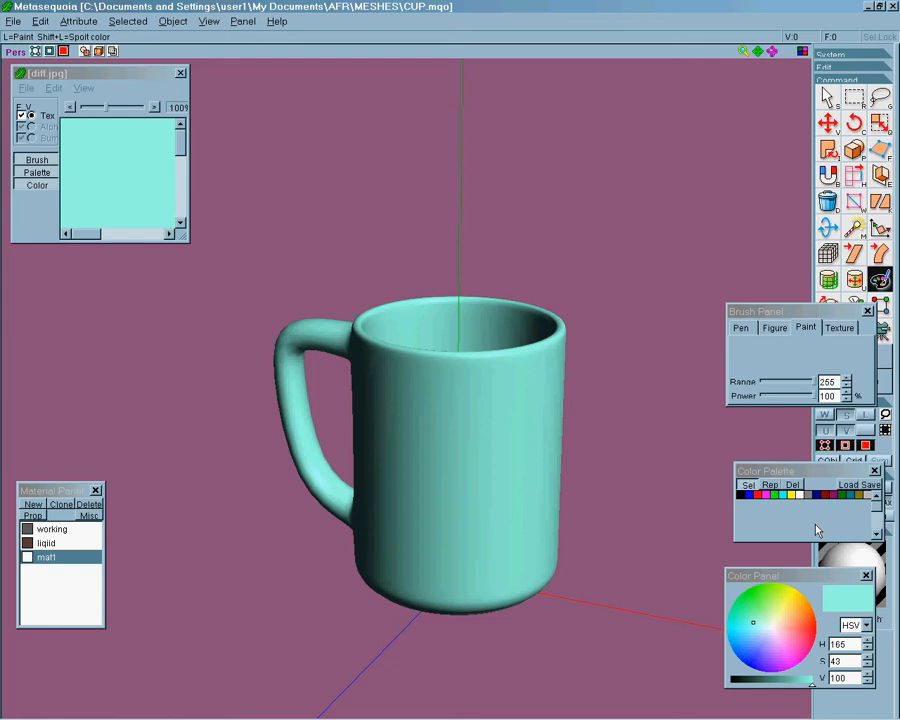
{"action": "left_click", "coordinate": [770, 645]}
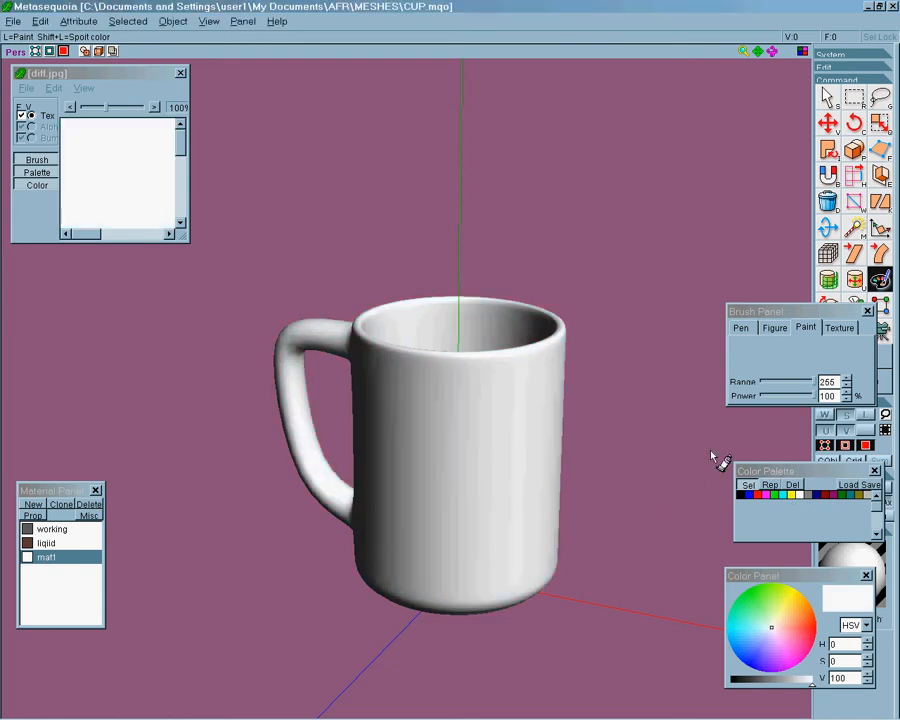
{"action": "left_click", "coordinate": [740, 327]}
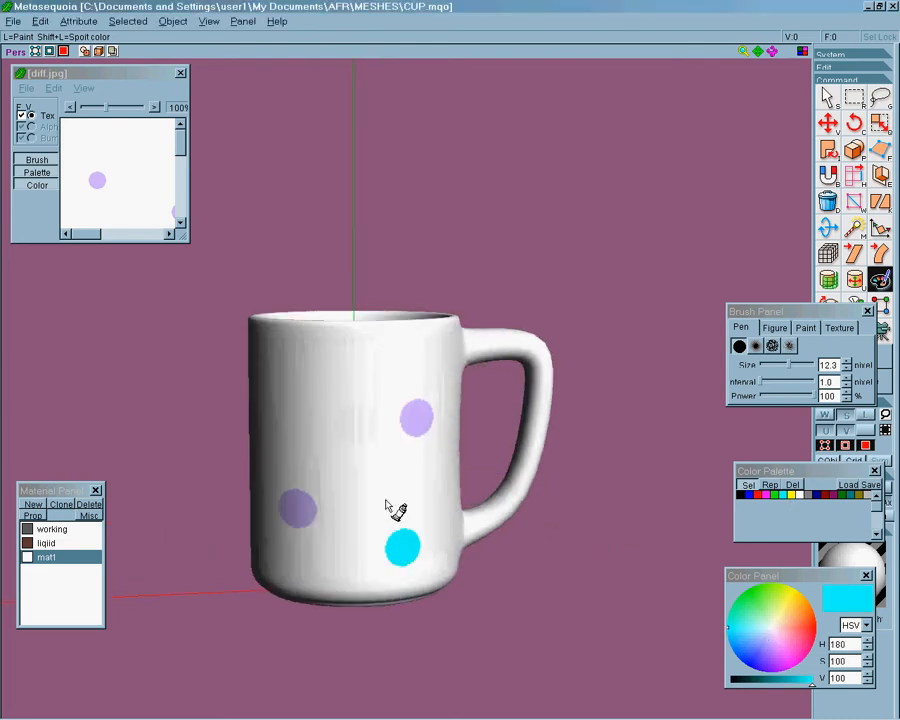
Step: Rotate around and inside the mug to add green and red polka dots
{"action": "left_click_drag", "start_coordinate": [395, 505], "coordinate": [345, 335]}
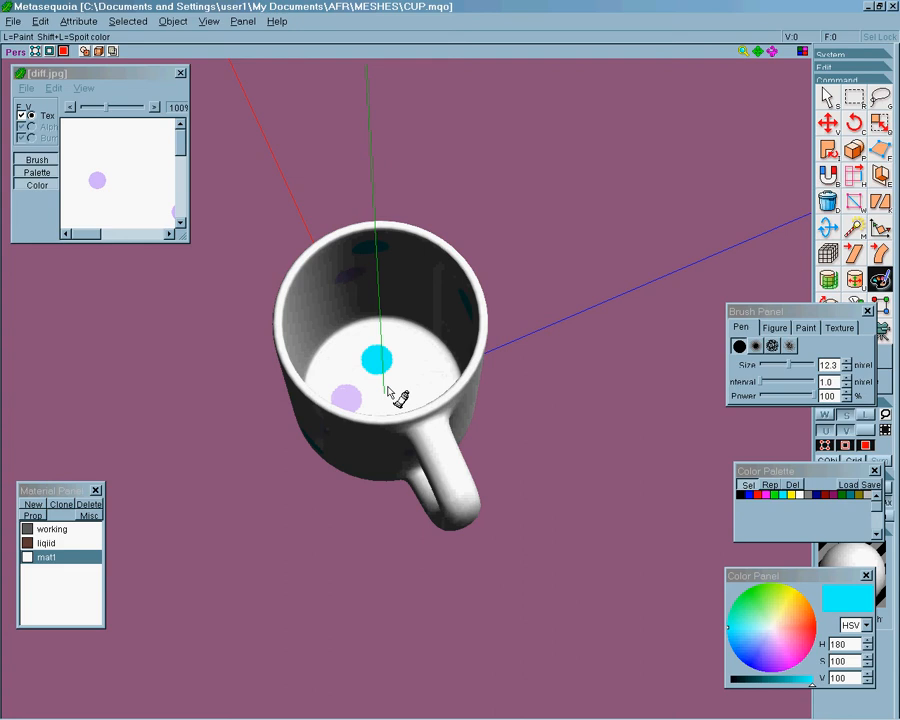
{"action": "left_click_drag", "start_coordinate": [385, 360], "coordinate": [400, 420]}
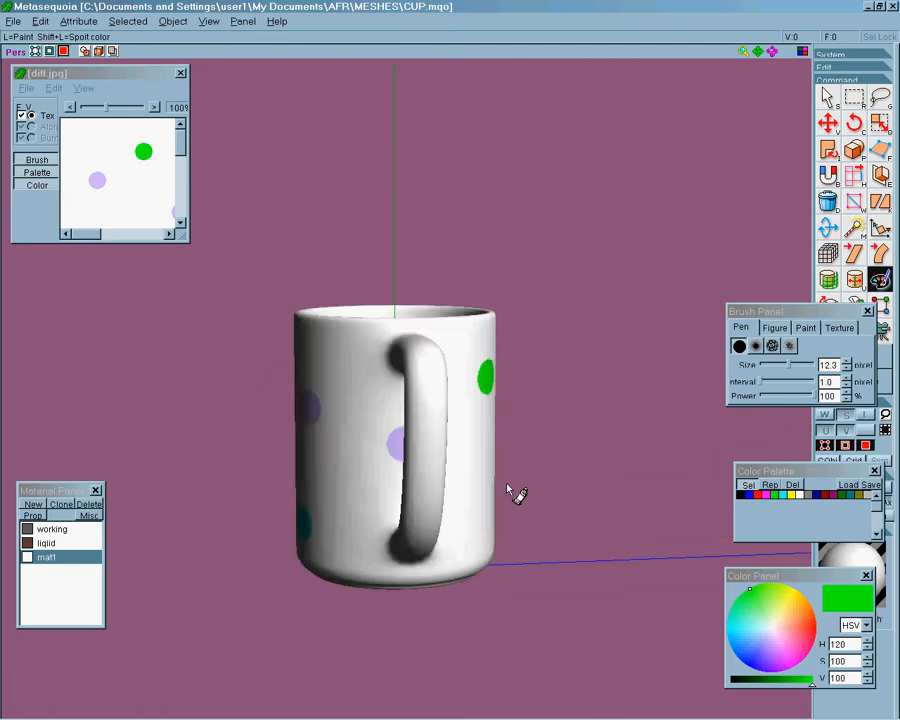
{"action": "left_click_drag", "start_coordinate": [517, 491], "coordinate": [360, 460]}
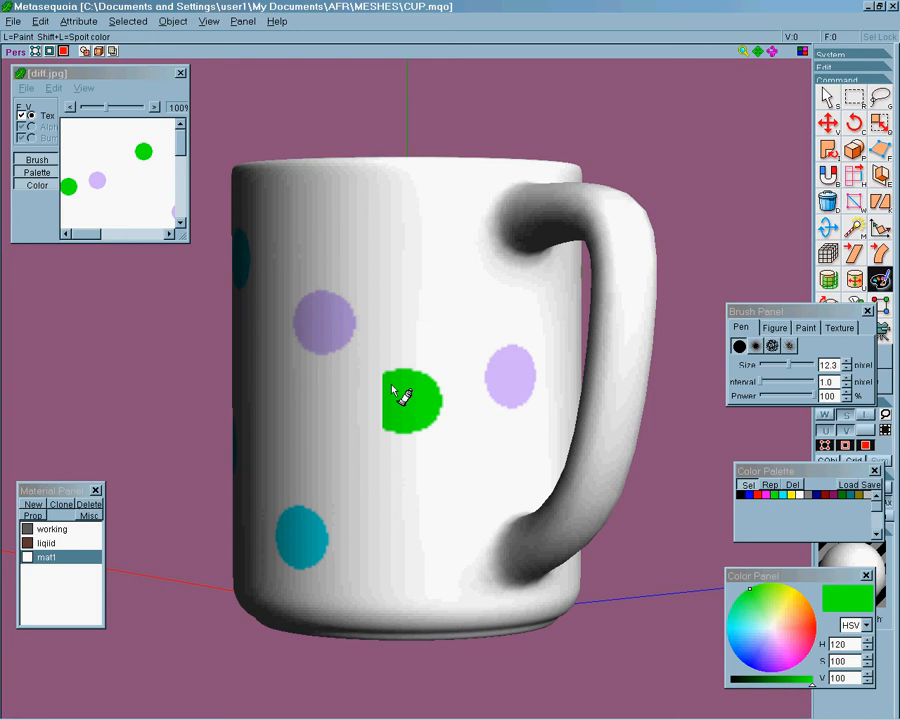
{"action": "mouse_move", "coordinate": [398, 397]}
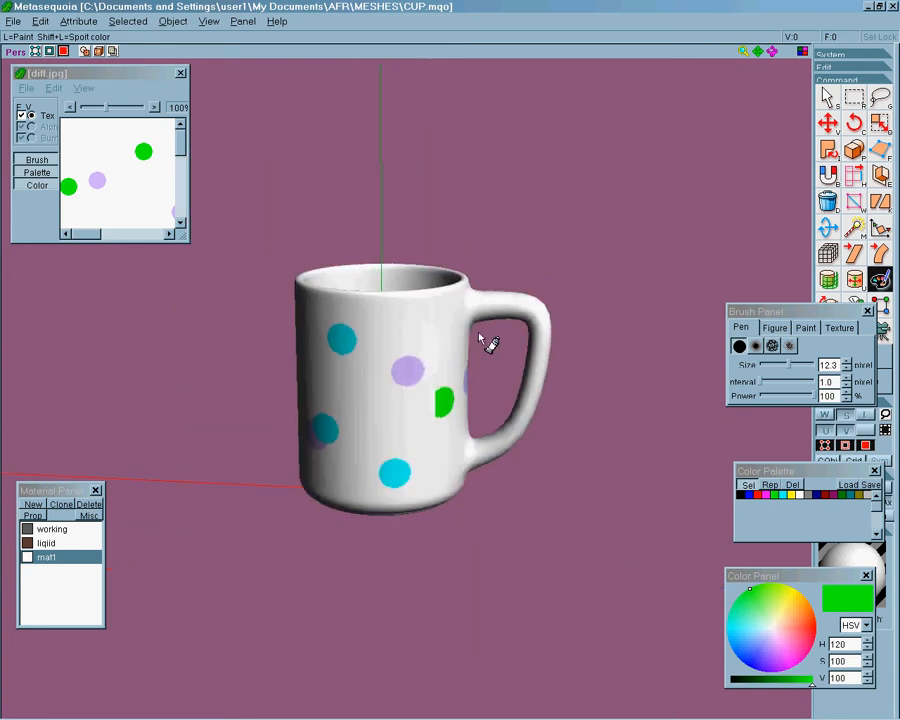
{"action": "left_click_drag", "start_coordinate": [490, 345], "coordinate": [340, 365]}
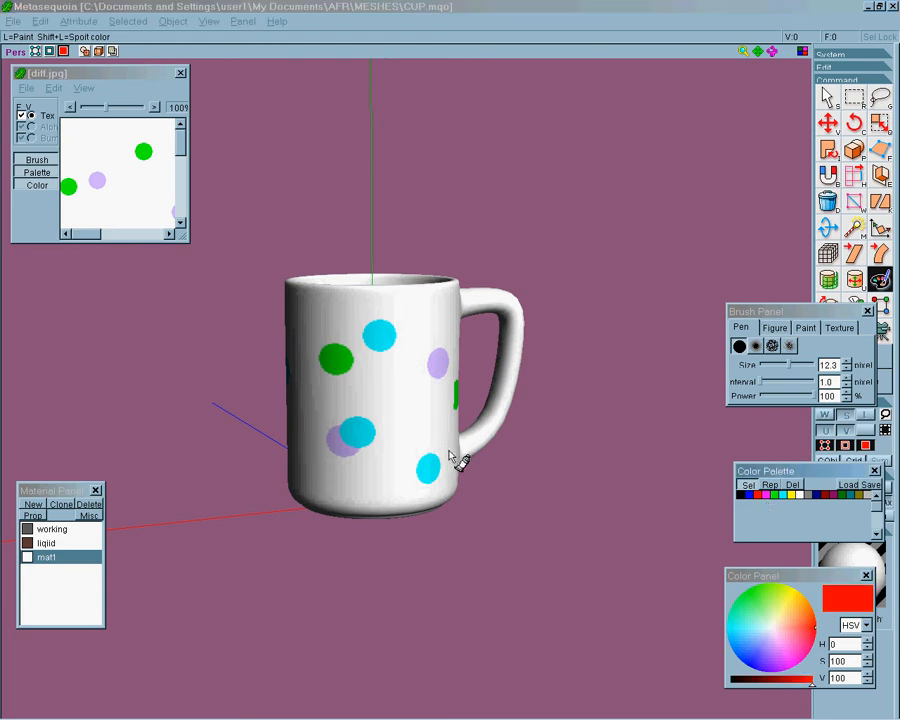
{"action": "left_click_drag", "start_coordinate": [450, 460], "coordinate": [395, 480]}
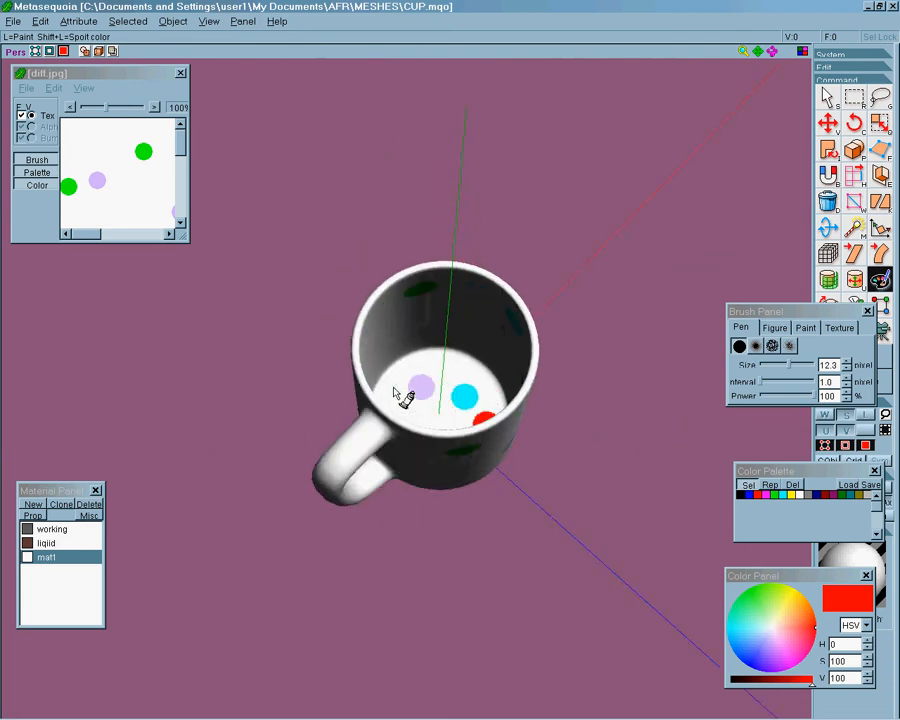
{"action": "left_click_drag", "start_coordinate": [440, 390], "coordinate": [445, 450]}
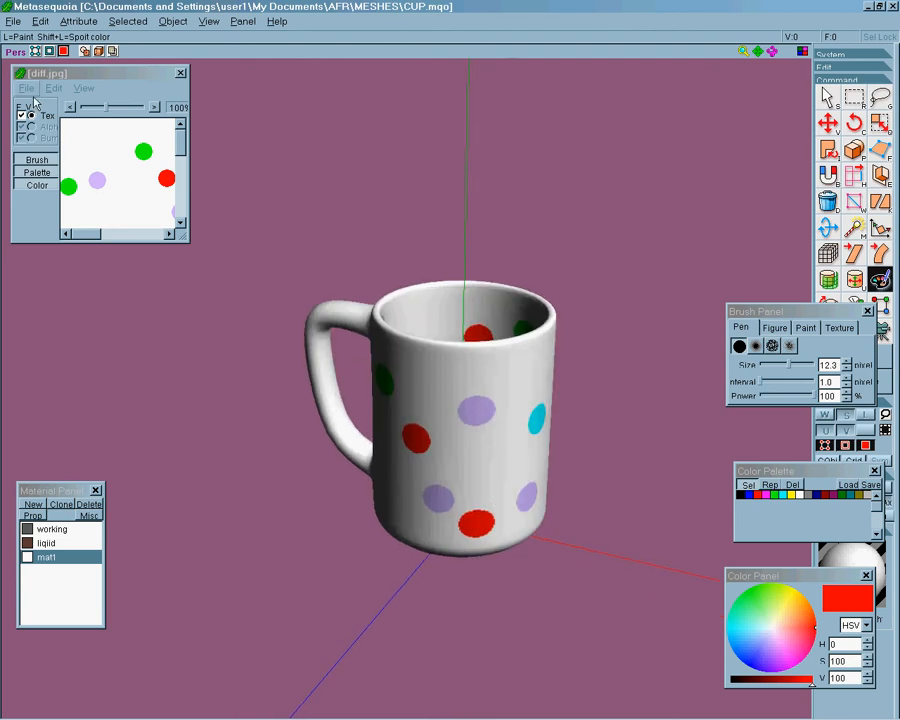
Step: Apply the Diffuse effect at Value 100 to the diff.jpg texture
{"action": "left_click", "coordinate": [40, 93]}
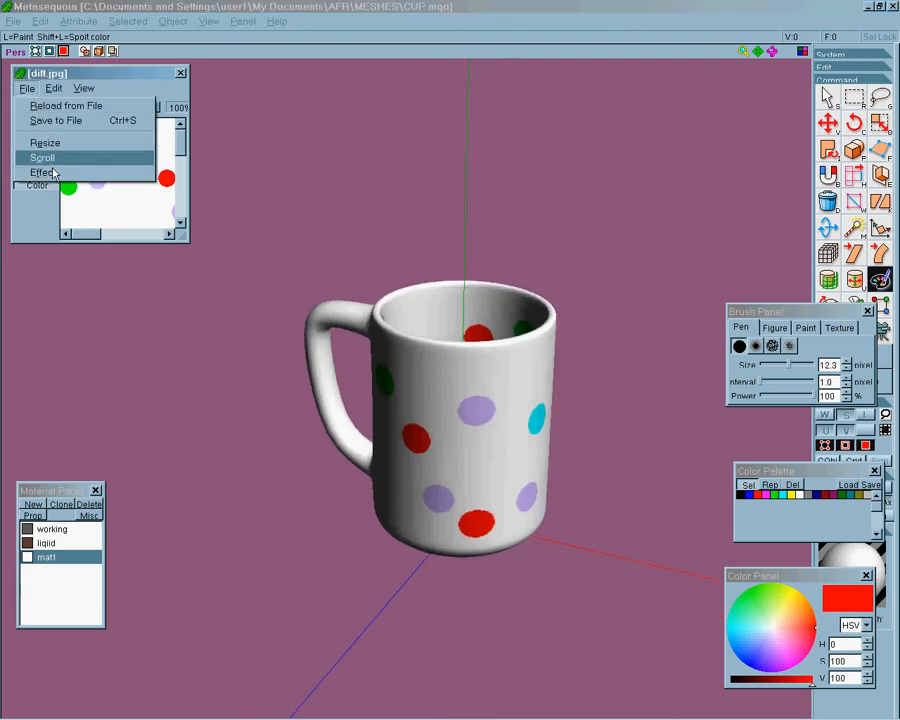
{"action": "left_click", "coordinate": [44, 172]}
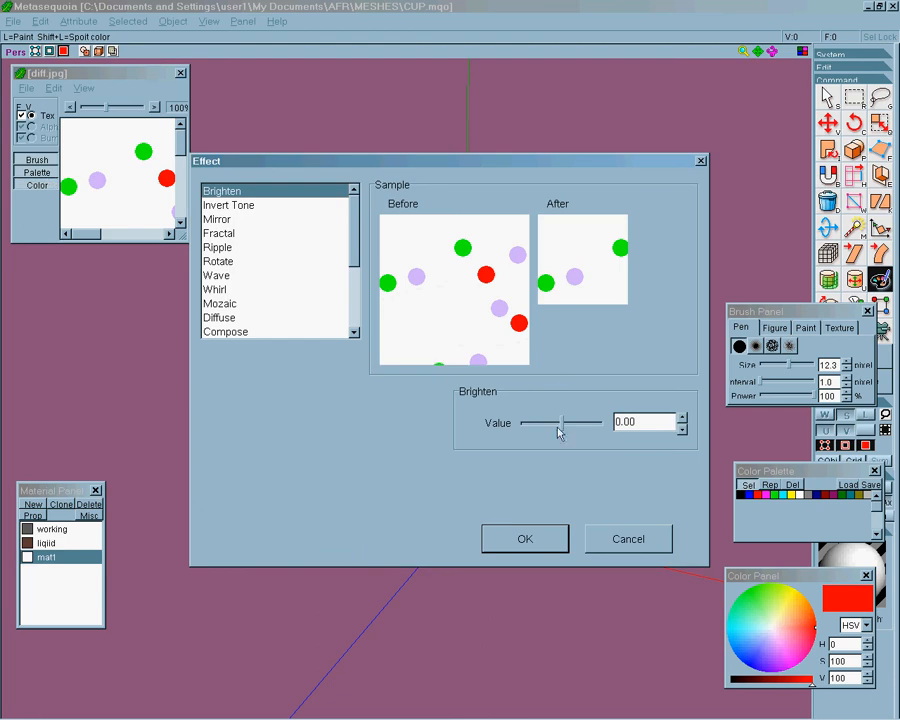
{"action": "left_click", "coordinate": [219, 317]}
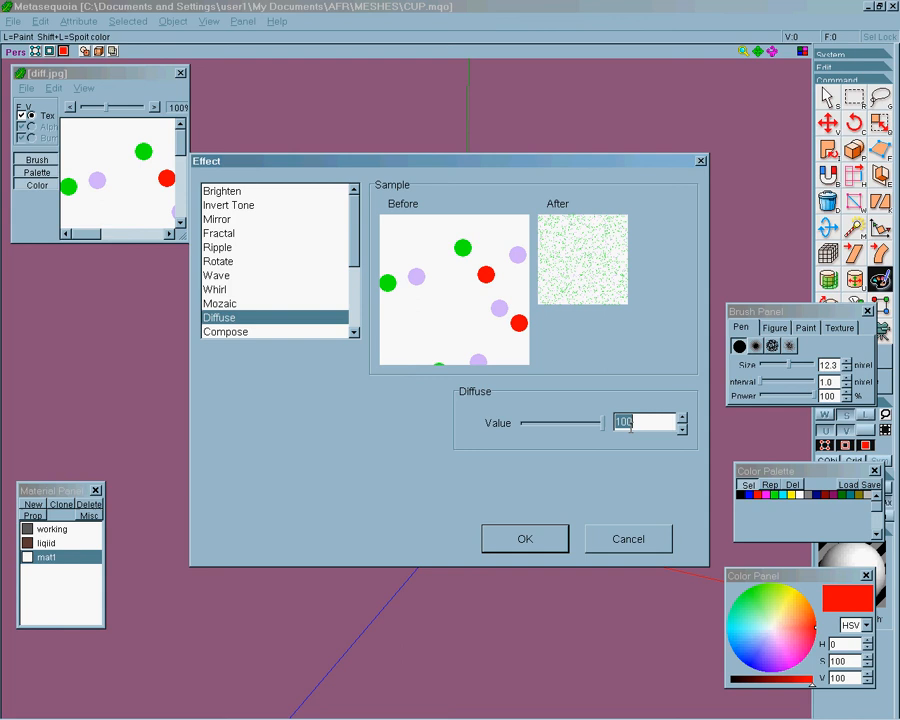
{"action": "left_click", "coordinate": [524, 538]}
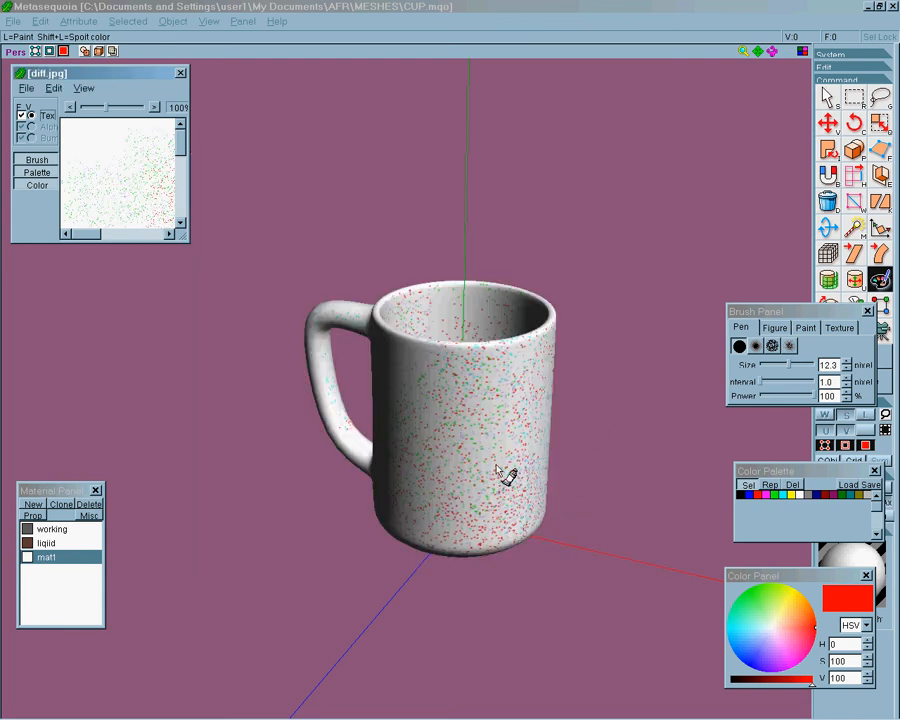